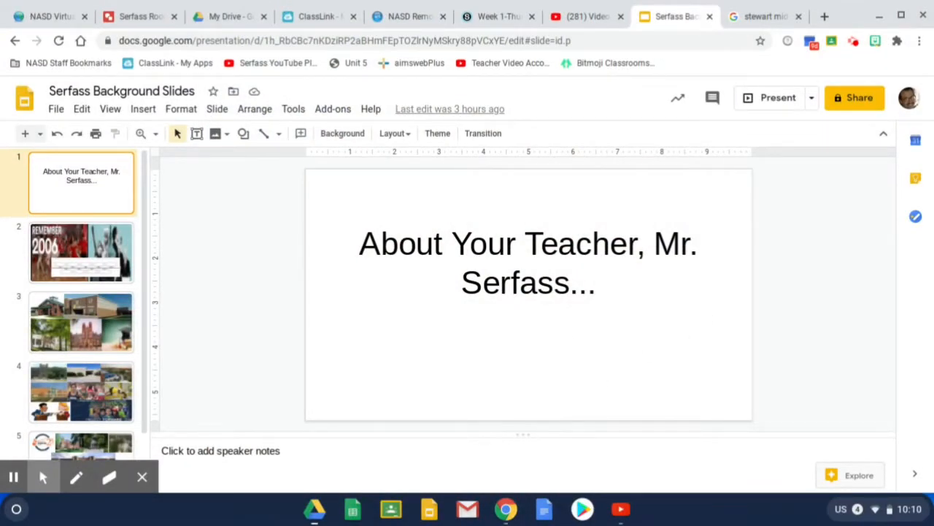
Step: Step through the REMEMBER 2006 collage slide to the school buildings photo slide
left_click(80, 251)
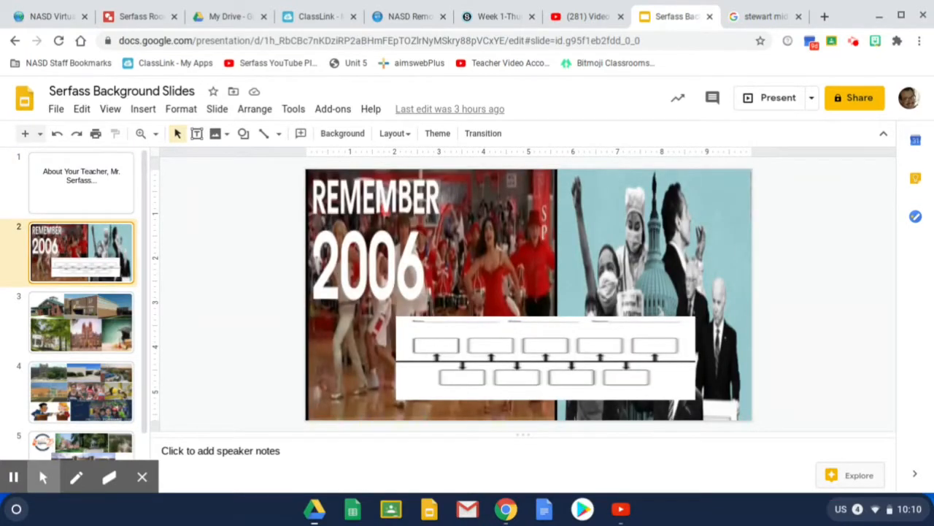
mouse_move(368, 287)
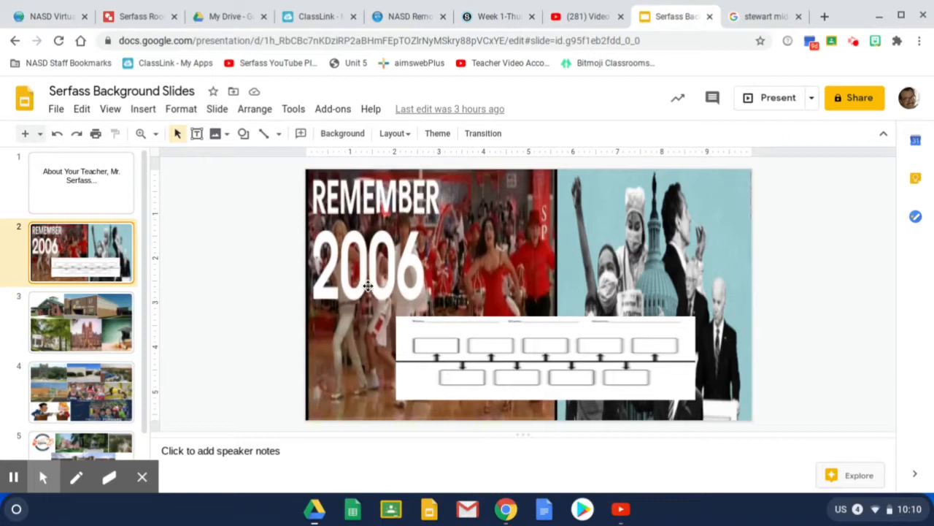
mouse_move(379, 297)
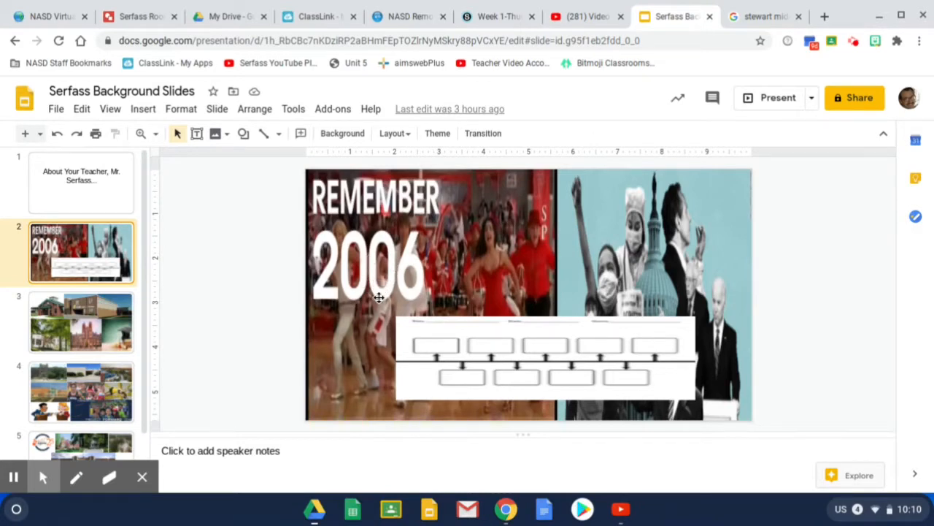
mouse_move(455, 355)
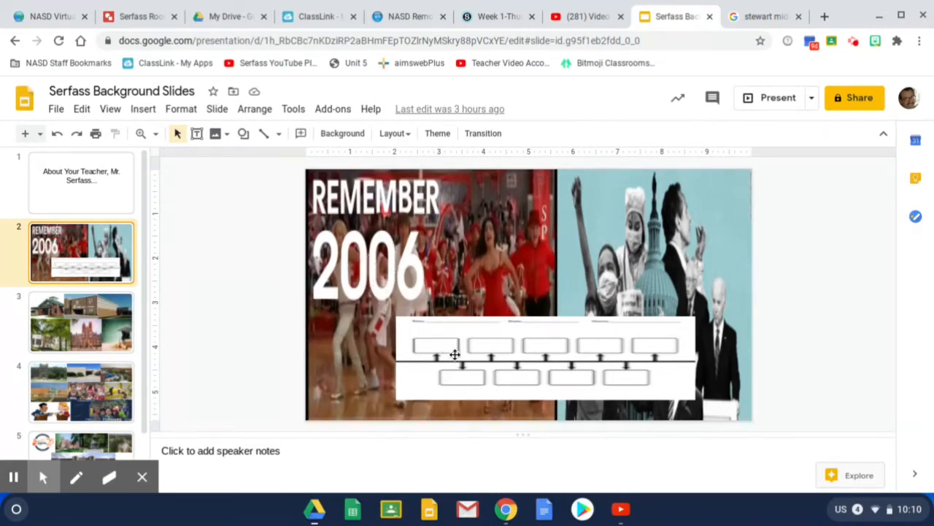
mouse_move(592, 358)
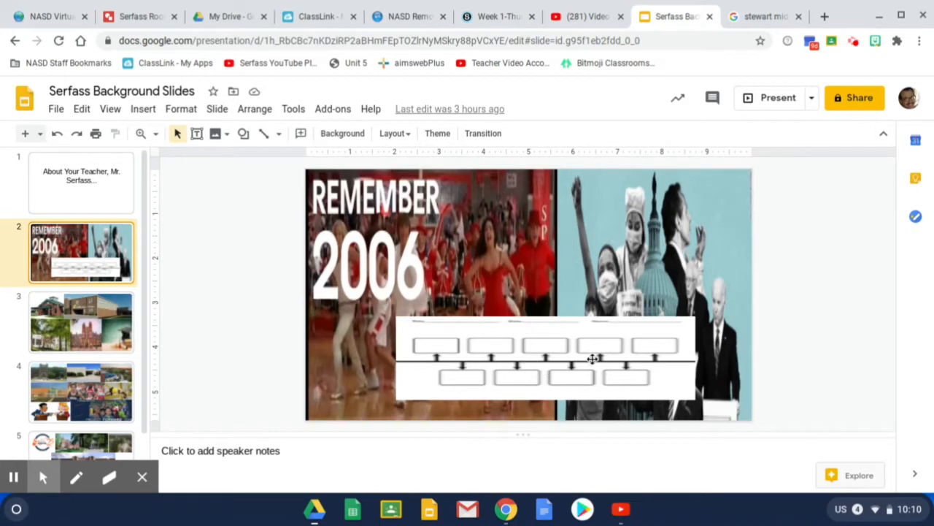
mouse_move(572, 352)
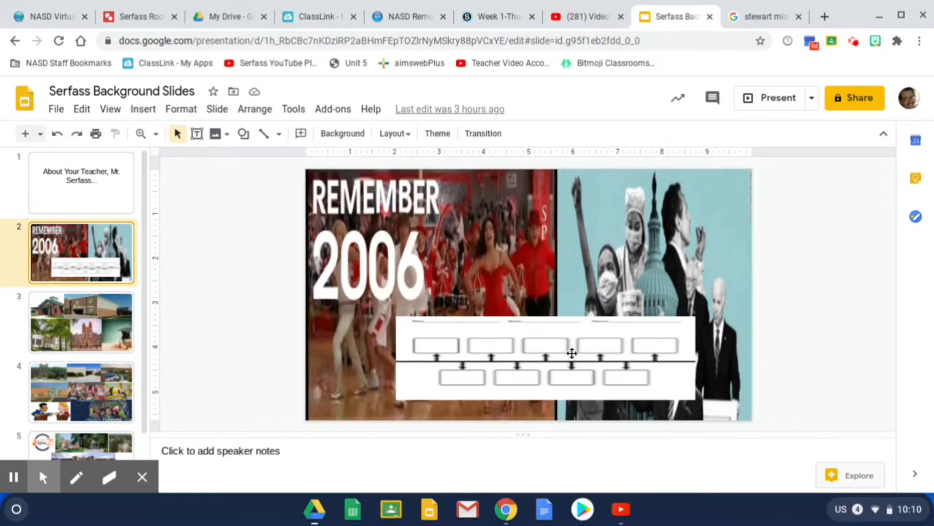
mouse_move(694, 251)
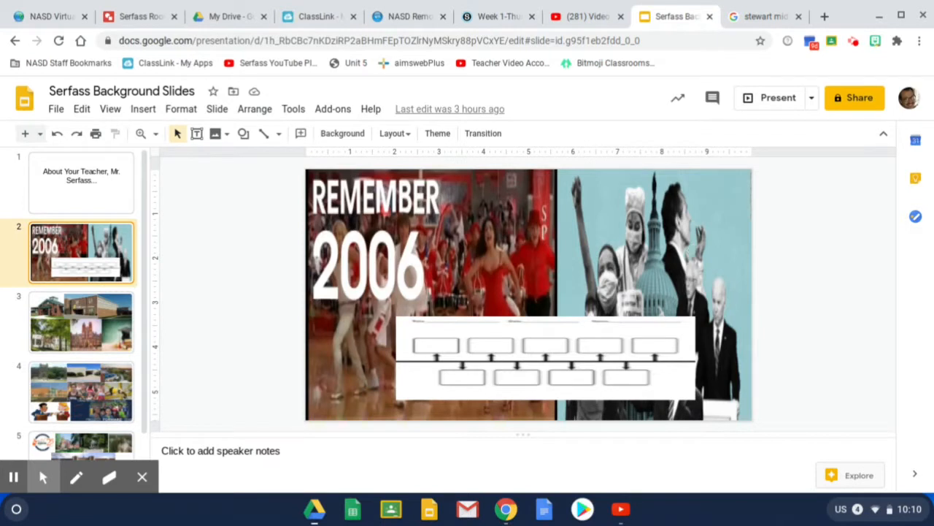
mouse_move(120, 318)
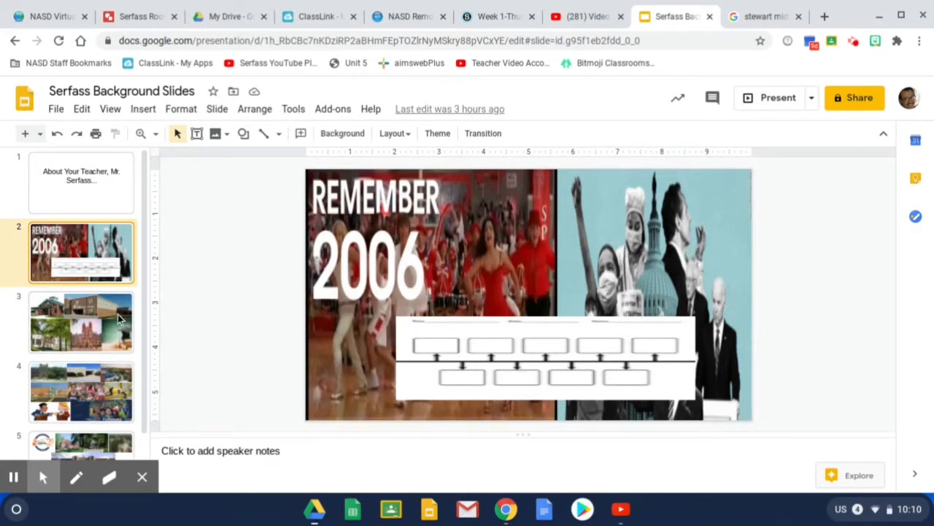
left_click(81, 321)
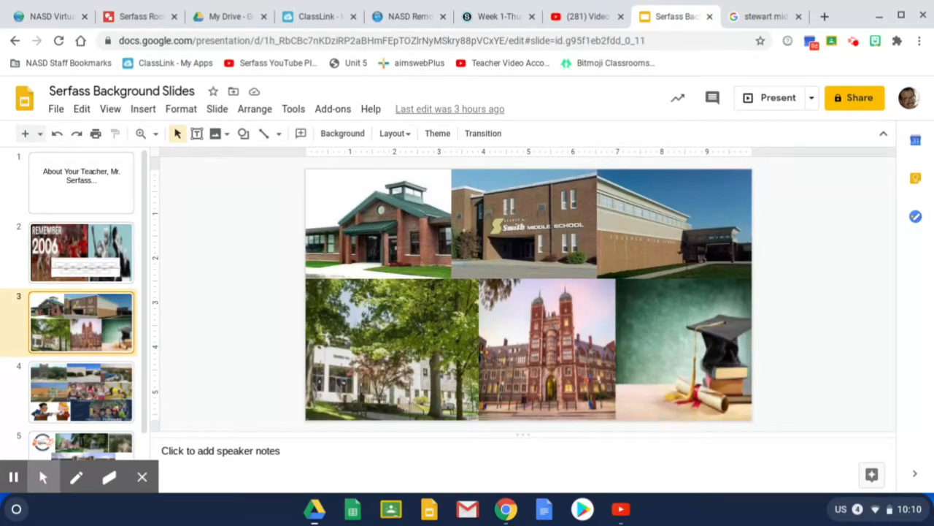
mouse_move(340, 220)
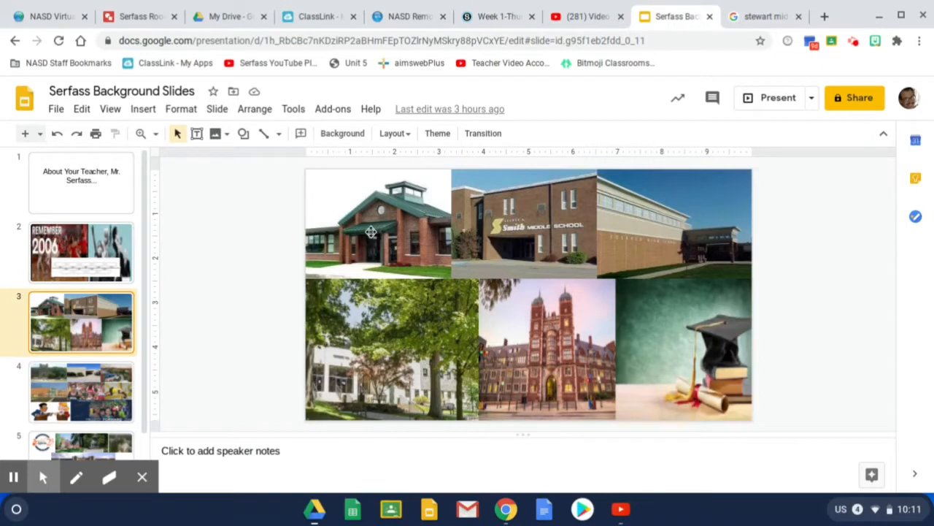
mouse_move(362, 269)
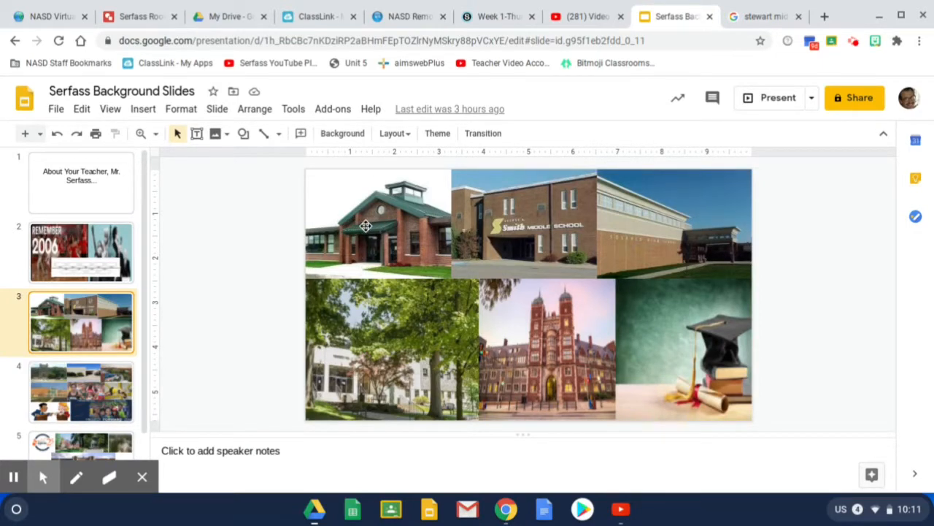
mouse_move(388, 225)
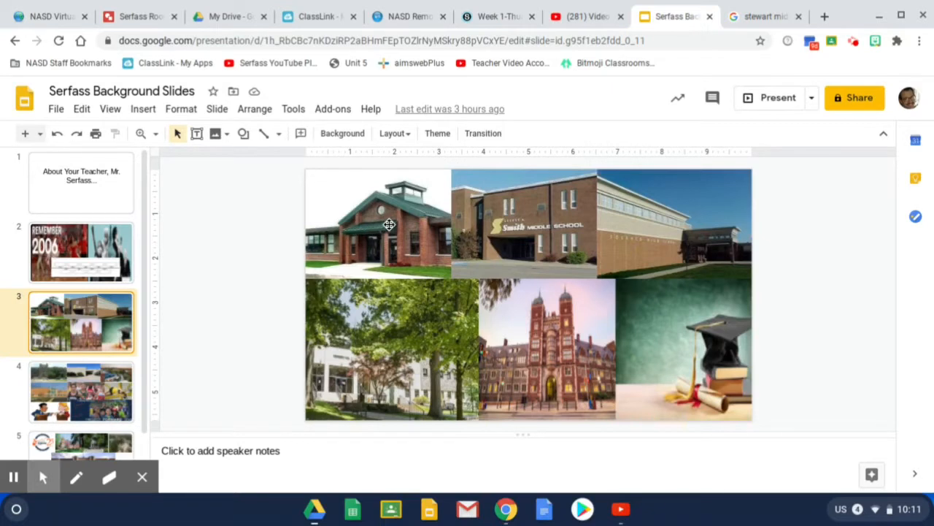
mouse_move(552, 221)
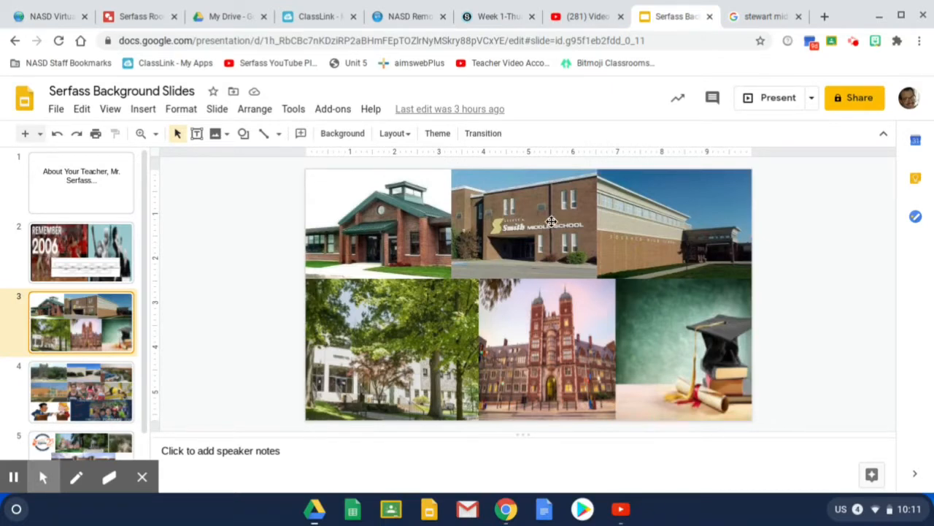
mouse_move(526, 236)
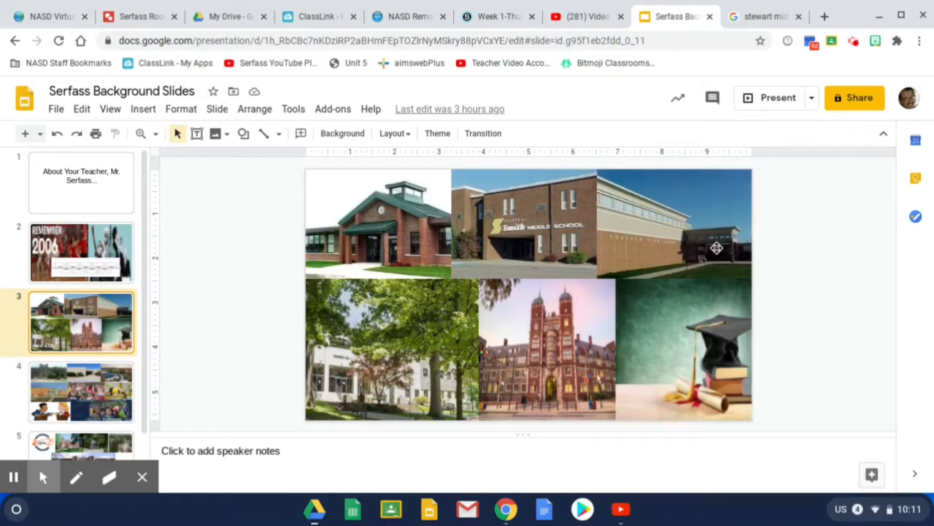
mouse_move(683, 228)
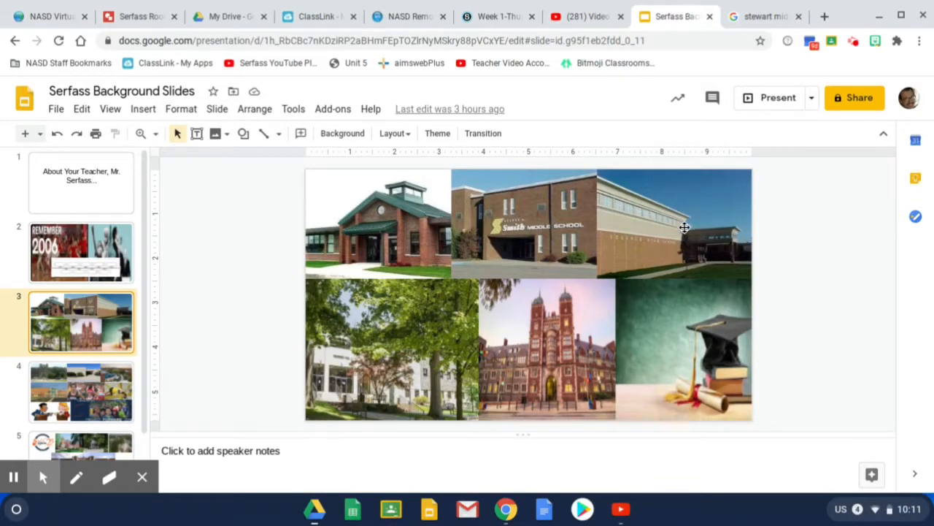
mouse_move(371, 351)
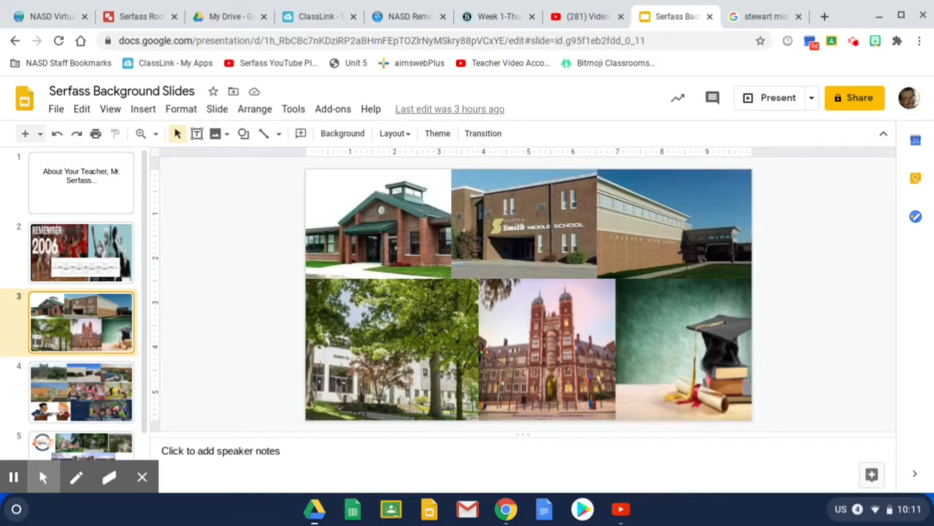
mouse_move(488, 333)
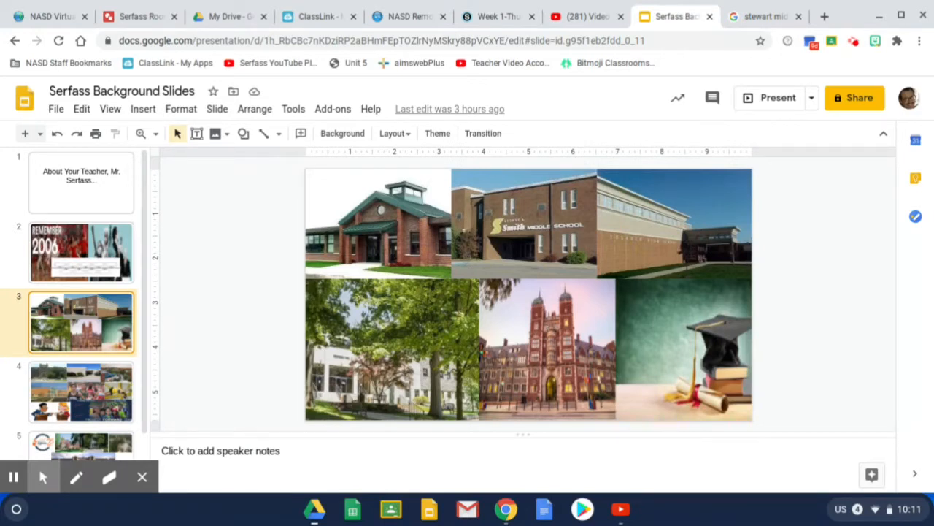
mouse_move(394, 324)
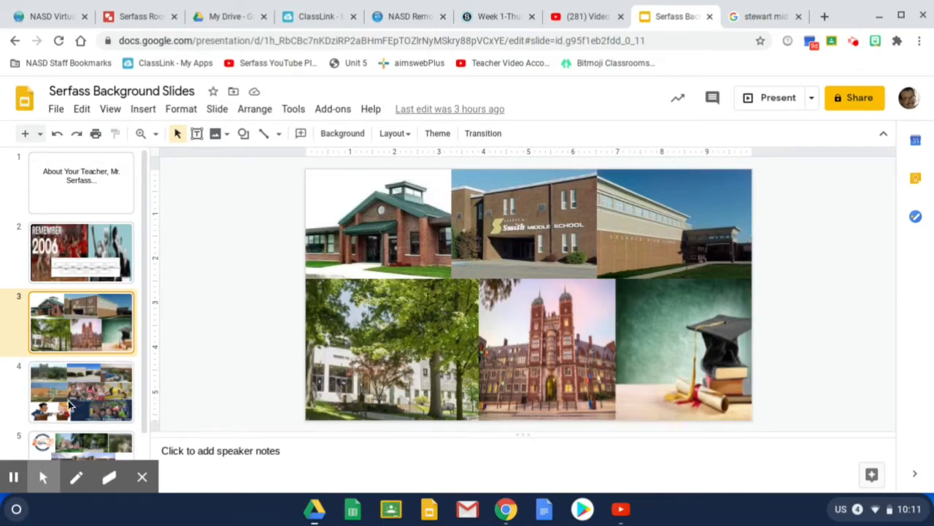
Step: Show the collage slide of schools, students and the Project Forward Leap banner
left_click(80, 391)
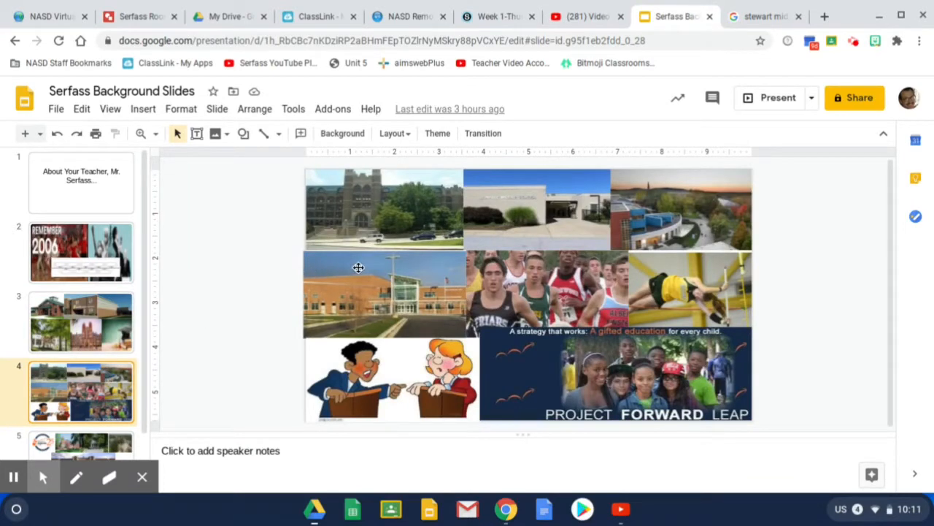
mouse_move(362, 208)
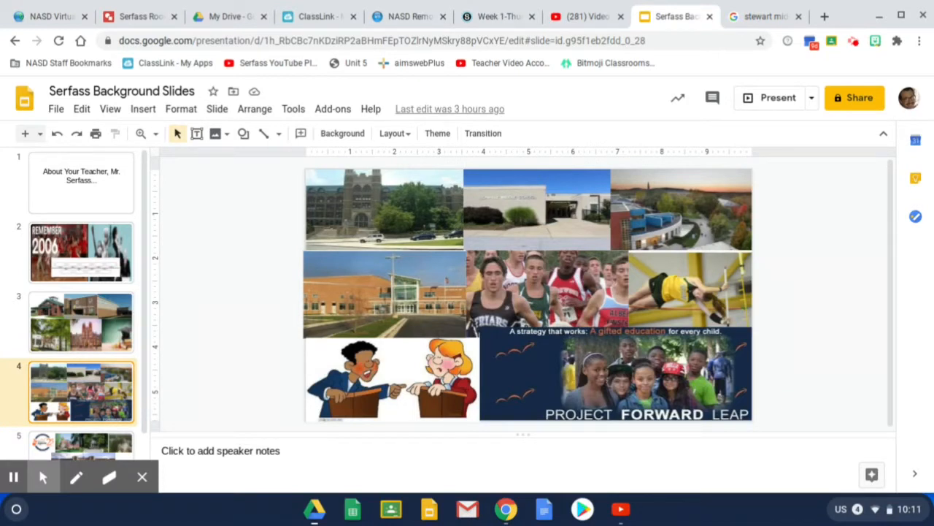
mouse_move(503, 222)
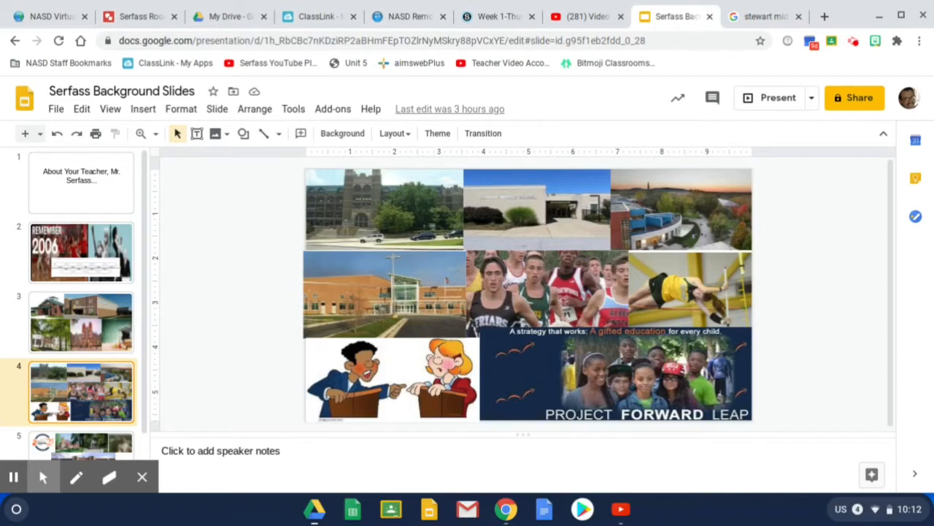
mouse_move(609, 350)
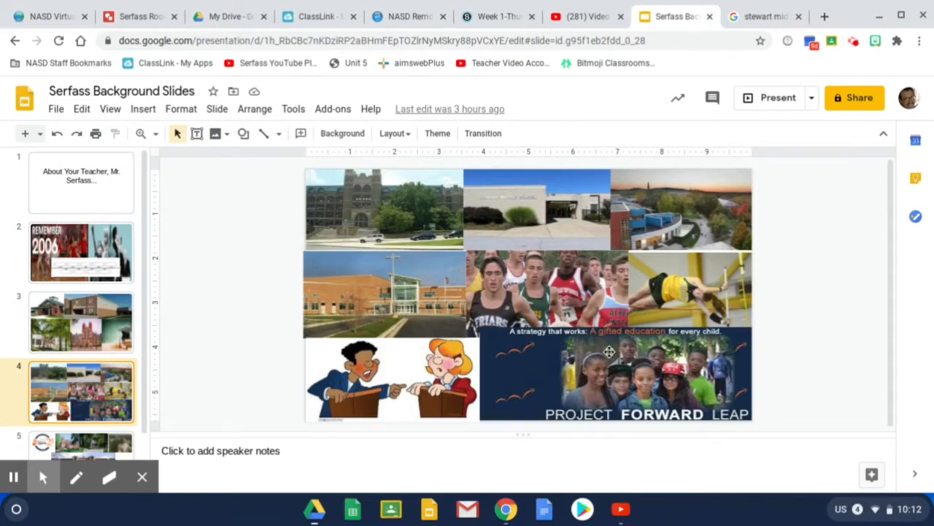
mouse_move(581, 371)
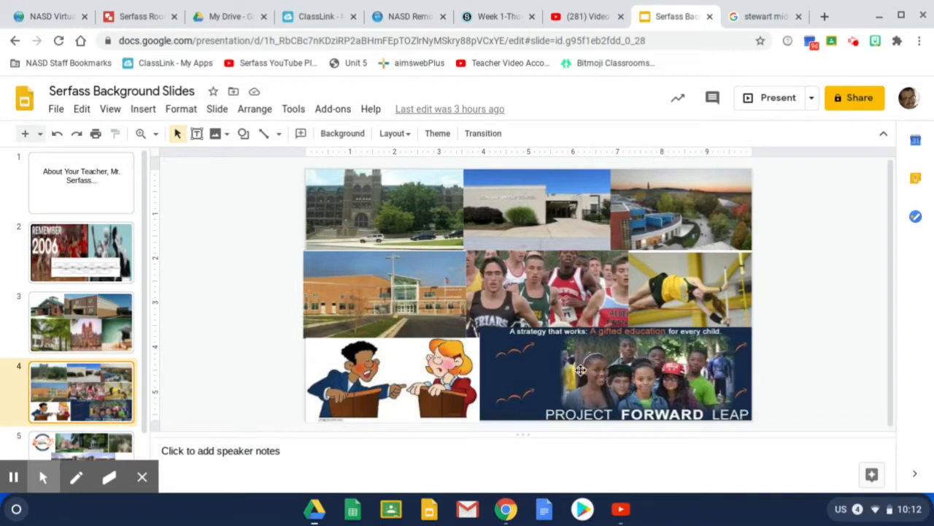
mouse_move(727, 379)
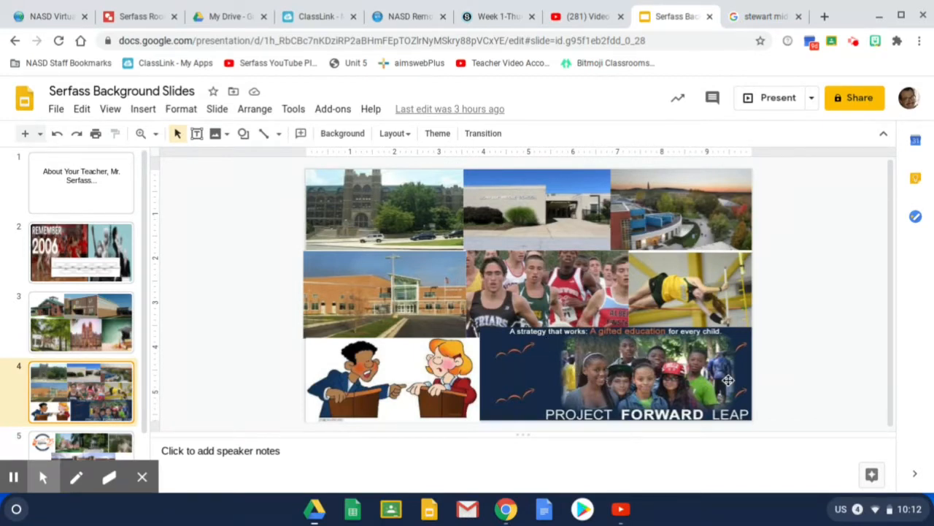
mouse_move(727, 379)
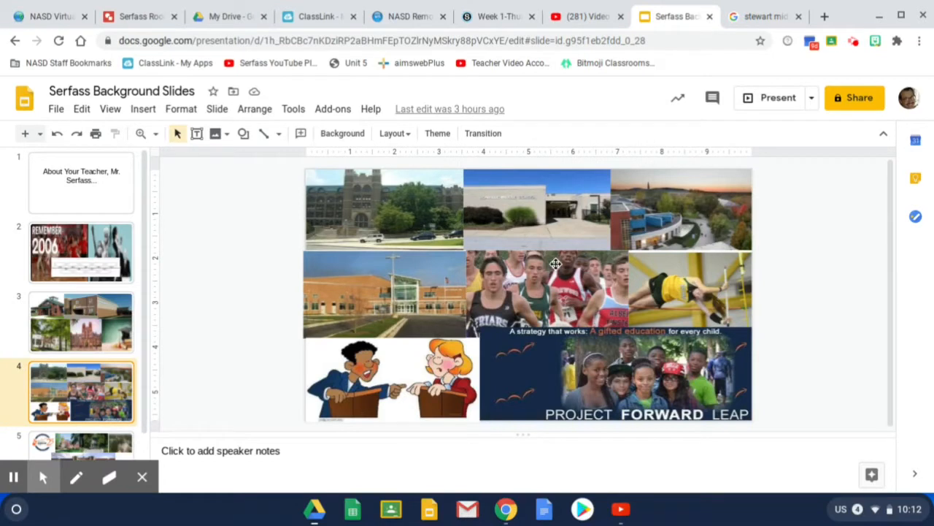
mouse_move(380, 286)
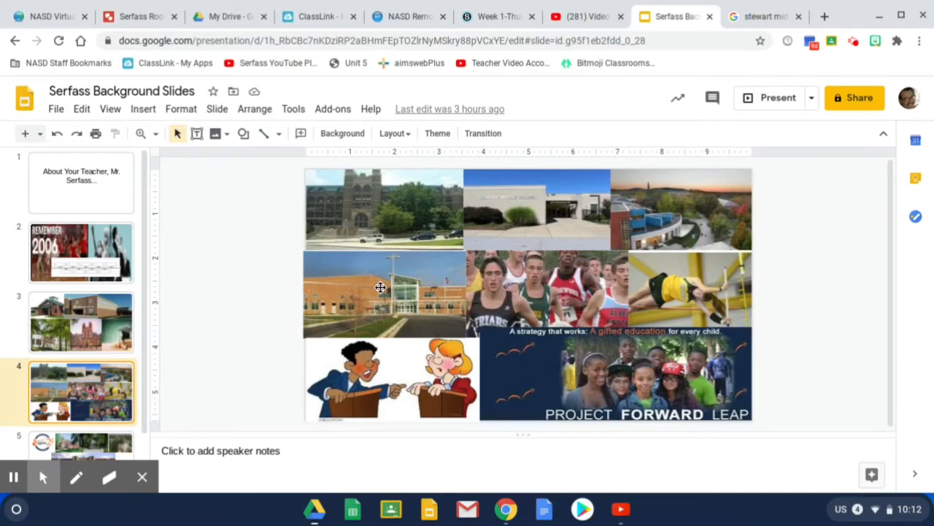
mouse_move(379, 286)
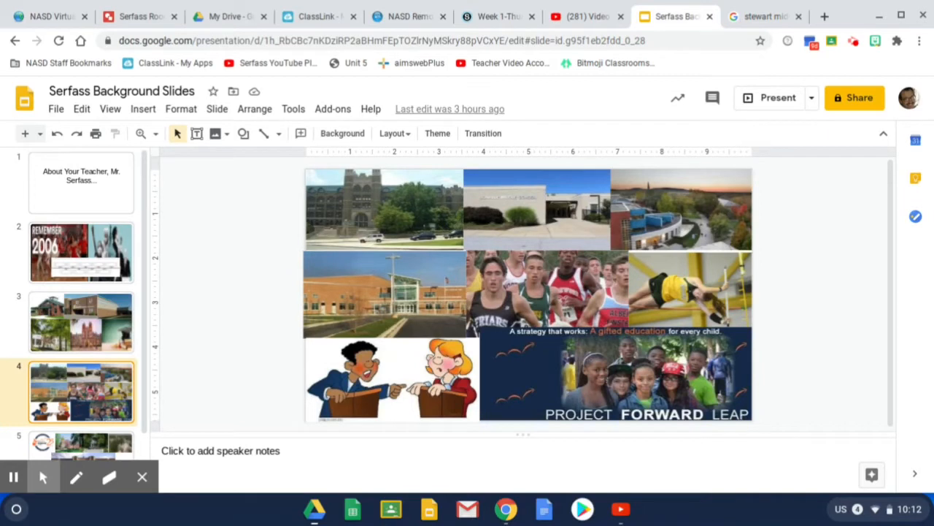
mouse_move(514, 323)
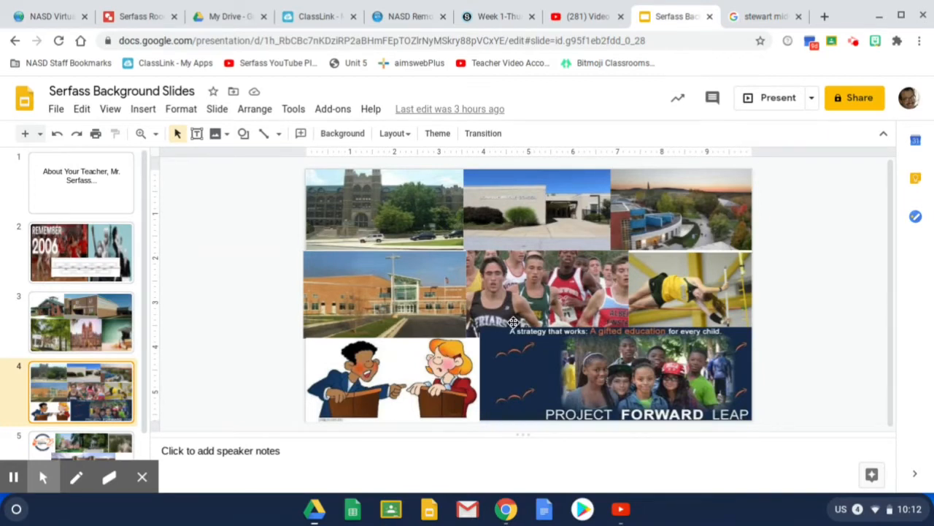
mouse_move(540, 276)
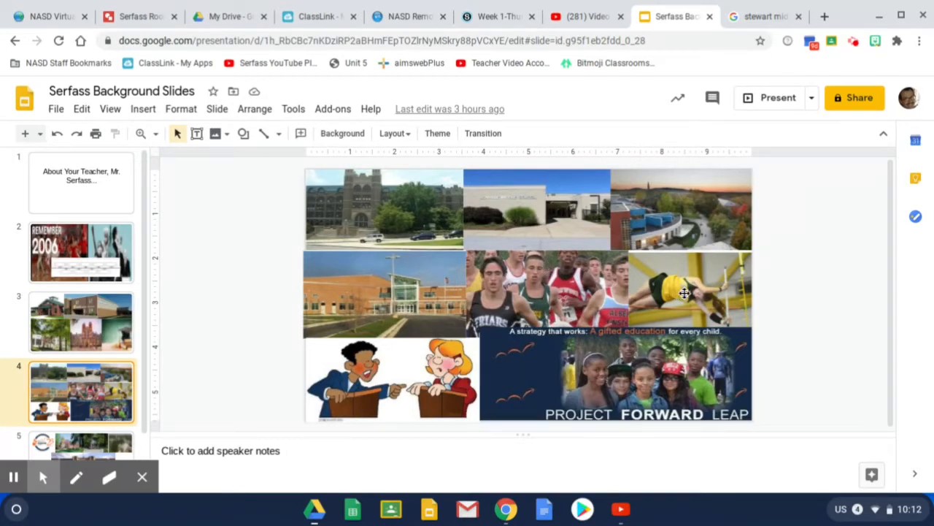
mouse_move(684, 292)
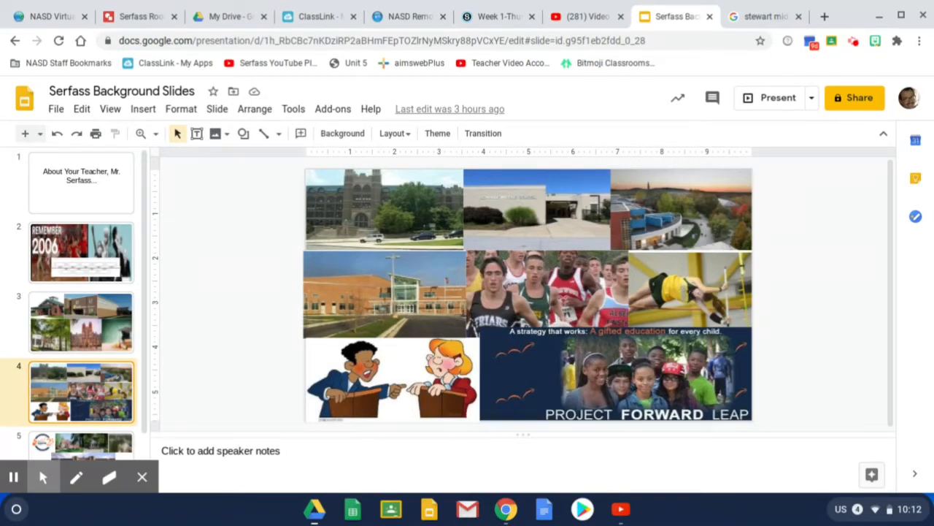
mouse_move(738, 263)
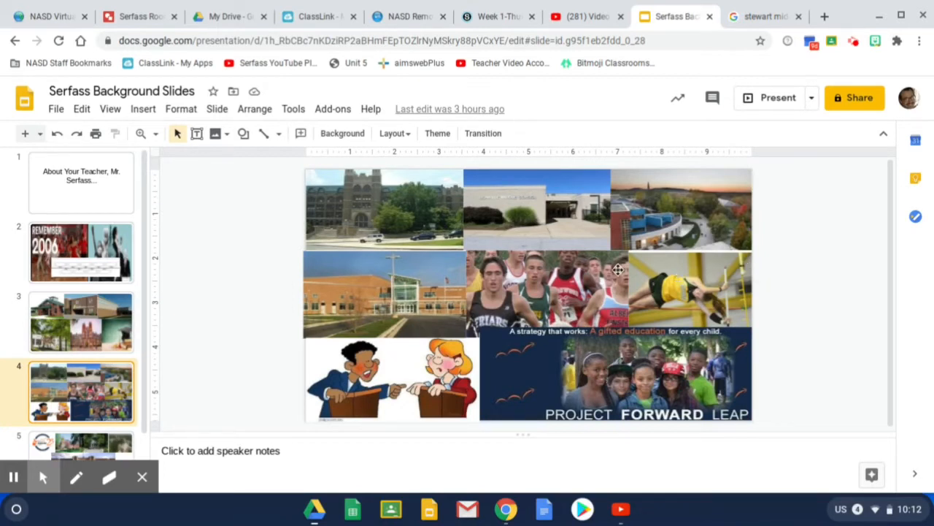
mouse_move(363, 352)
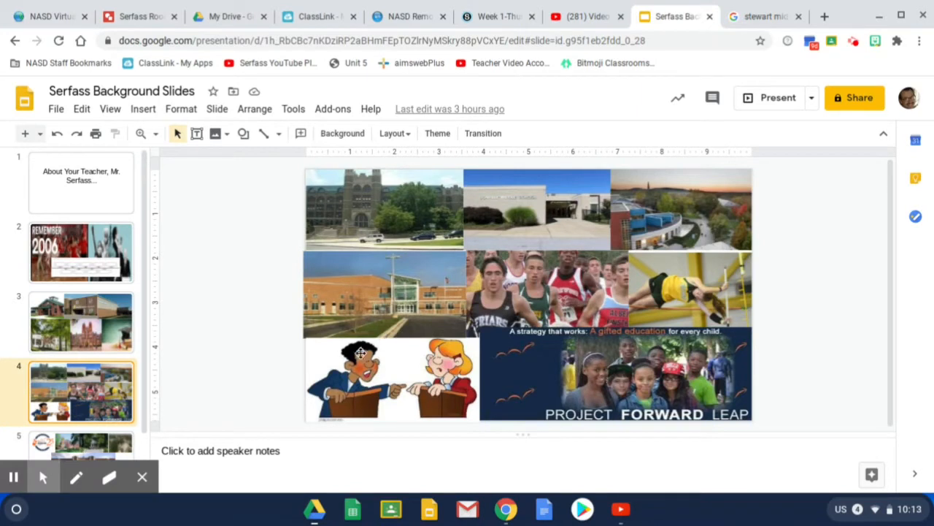
mouse_move(359, 363)
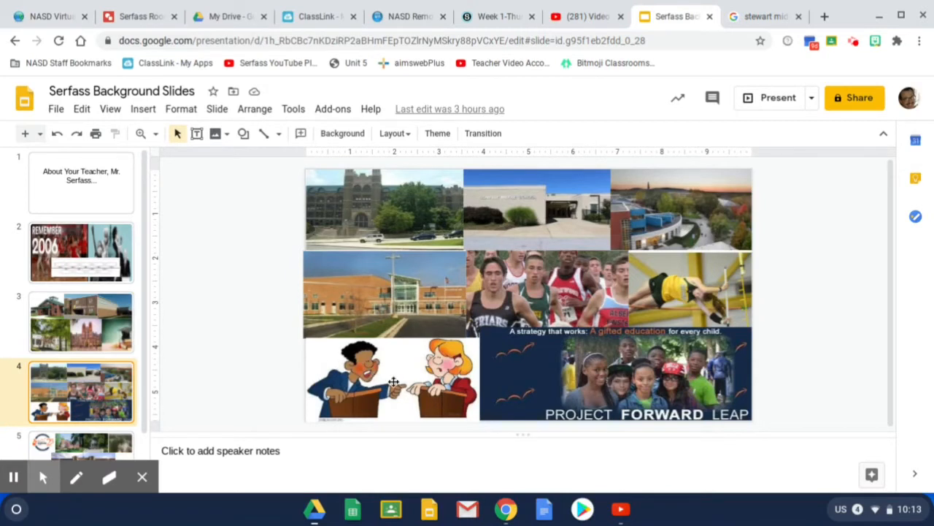
mouse_move(395, 382)
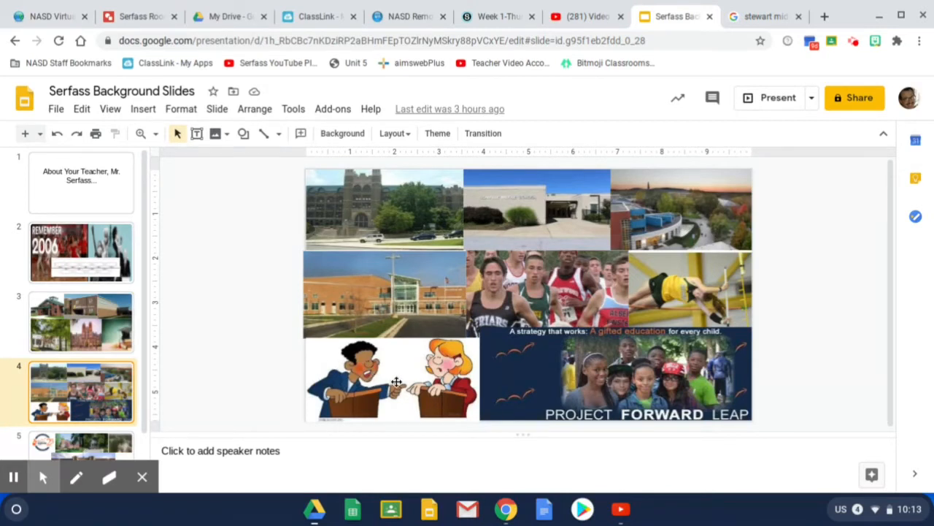
mouse_move(283, 362)
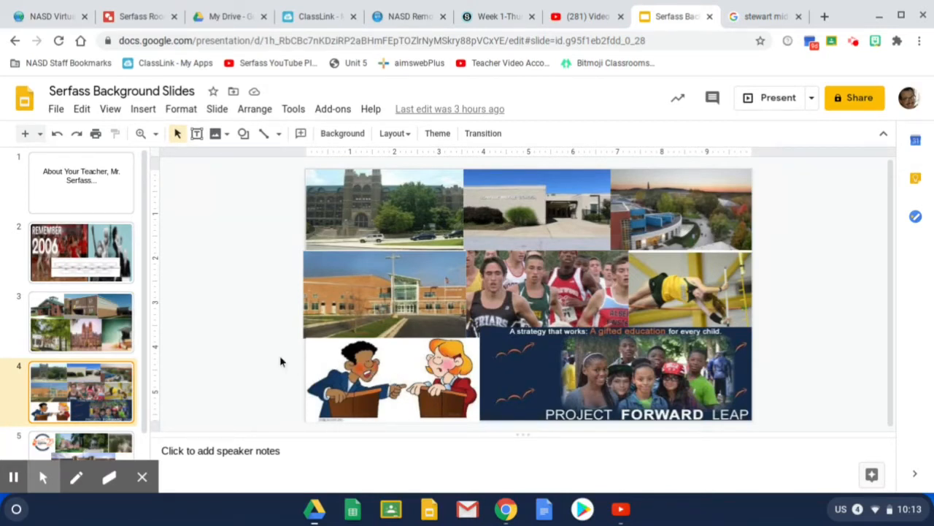
scroll("down", 3)
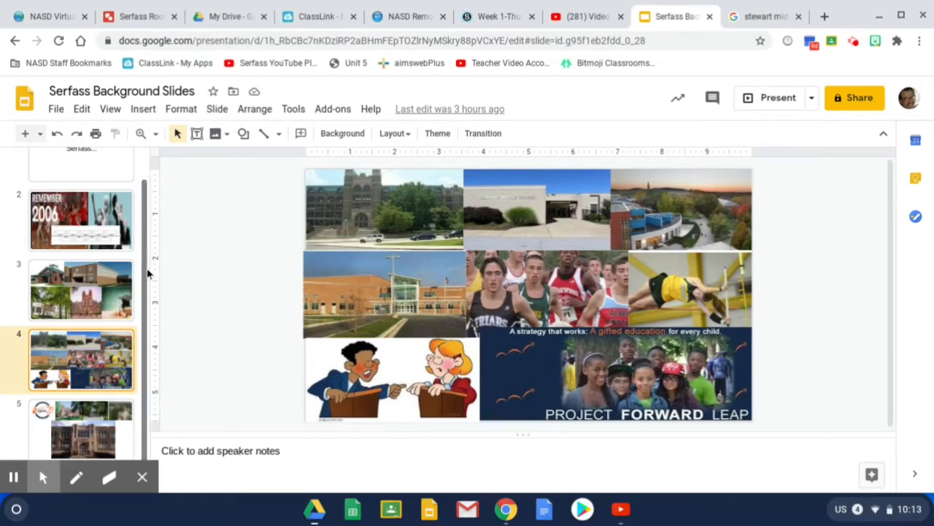
Step: Show slide 5 with the Project Forward Leap logo and deselect the top-right campus photo
left_click(80, 429)
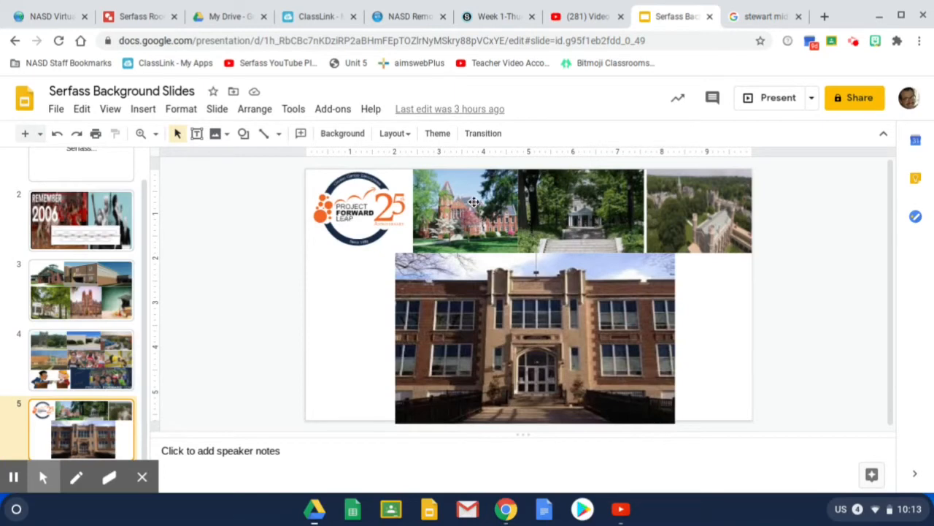
mouse_move(479, 203)
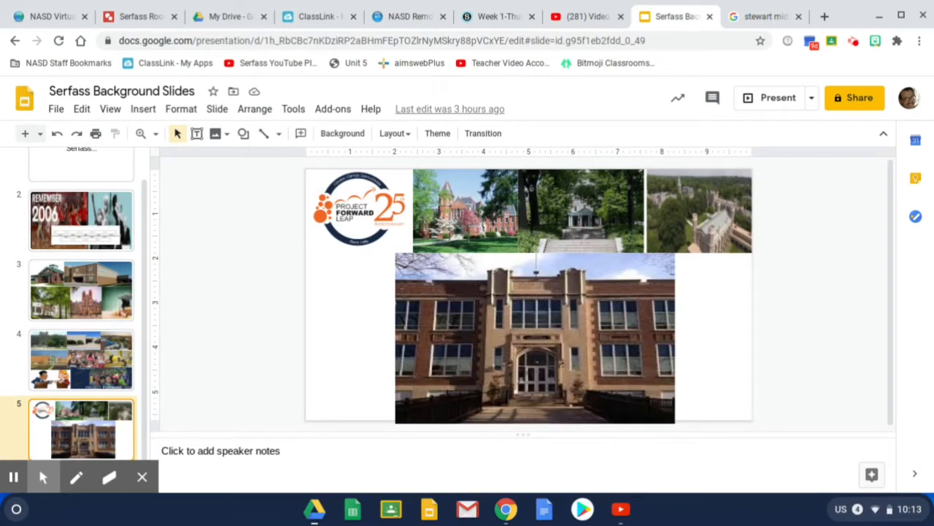
mouse_move(590, 213)
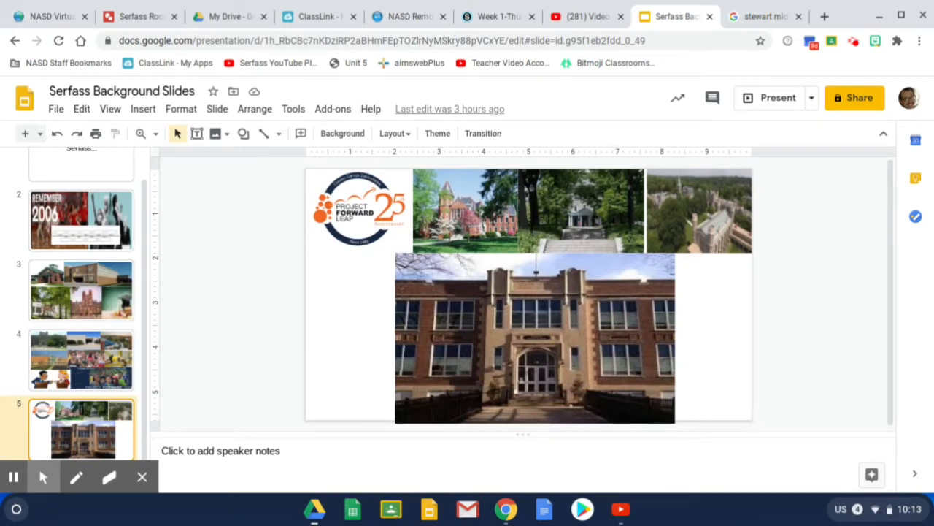
mouse_move(389, 213)
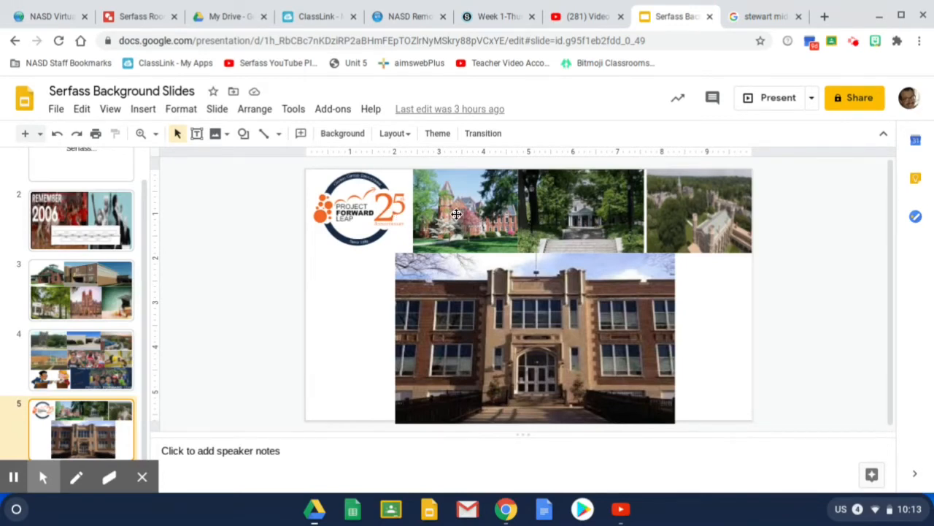
mouse_move(548, 200)
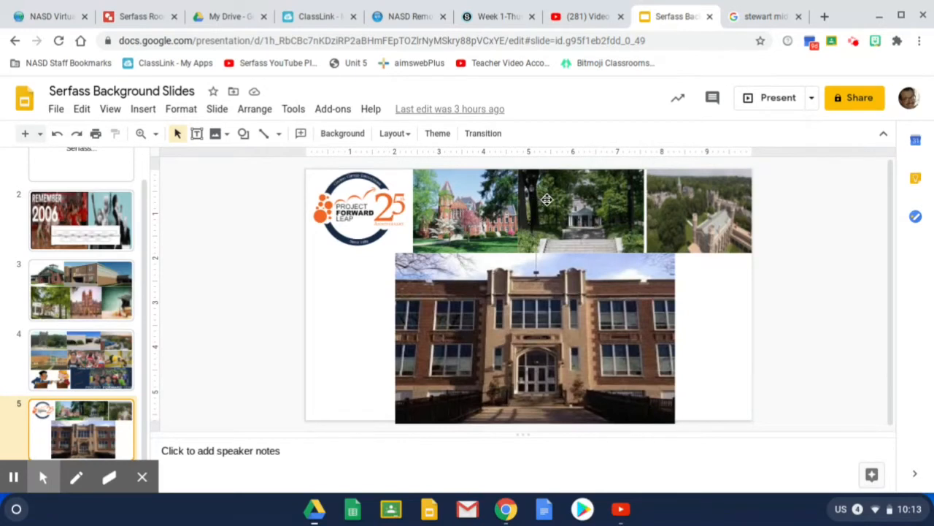
mouse_move(581, 207)
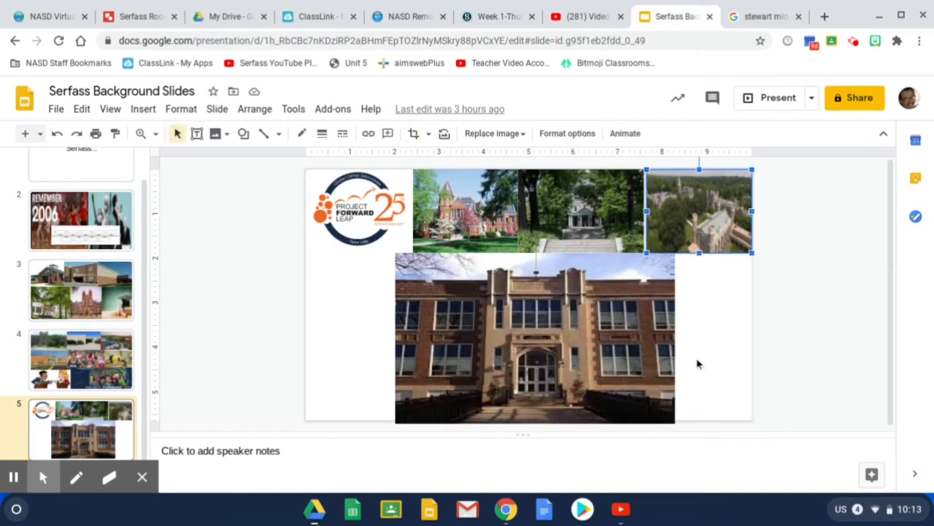
left_click(712, 342)
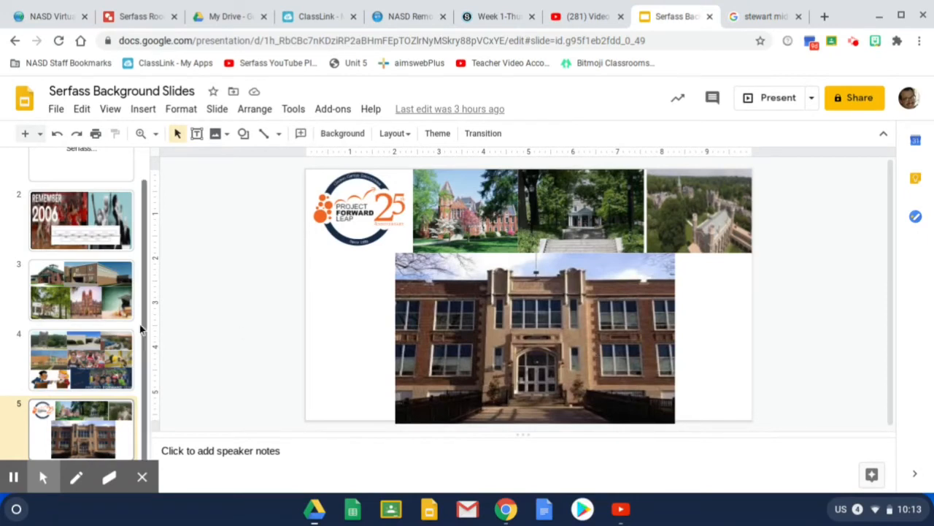
mouse_move(145, 365)
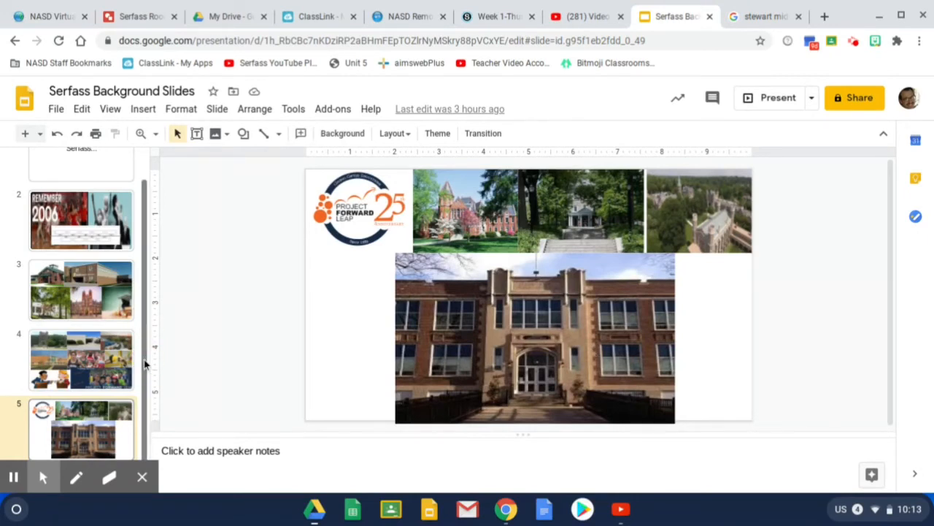